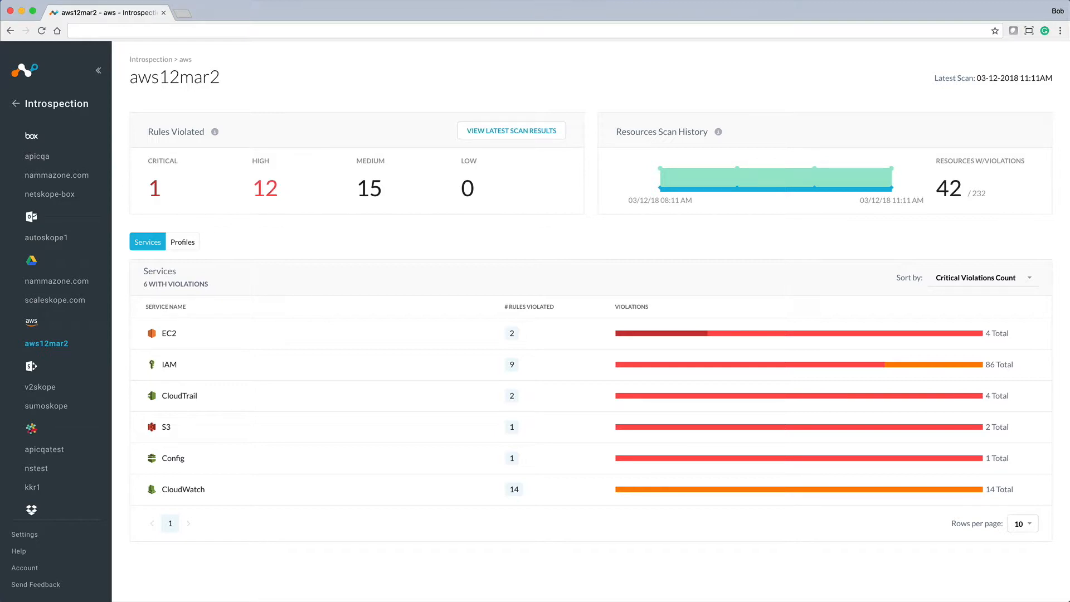
mouse_move(680, 180)
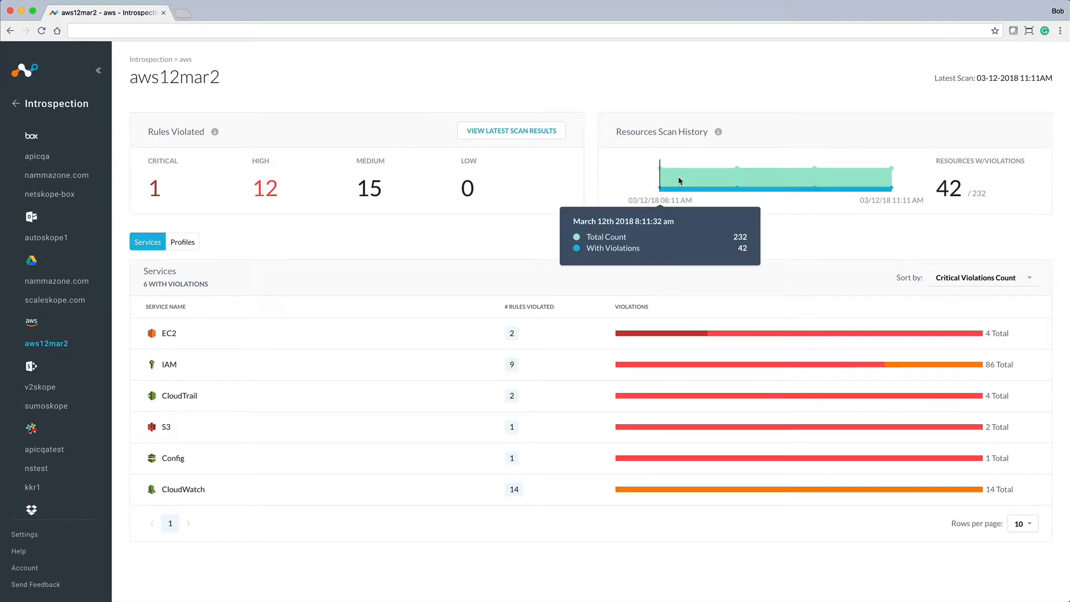
mouse_move(738, 179)
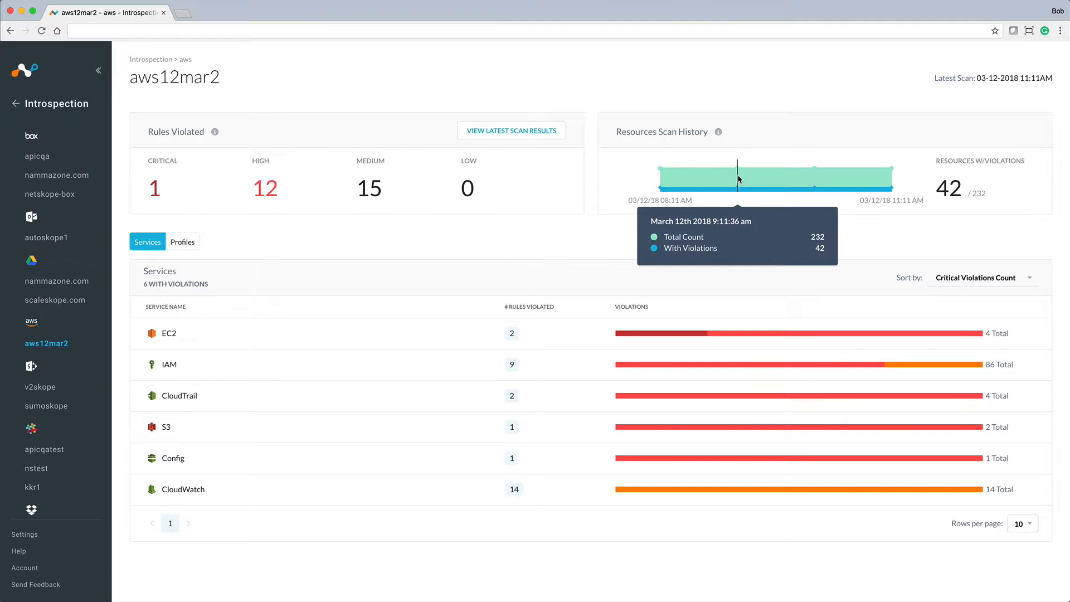
mouse_move(883, 177)
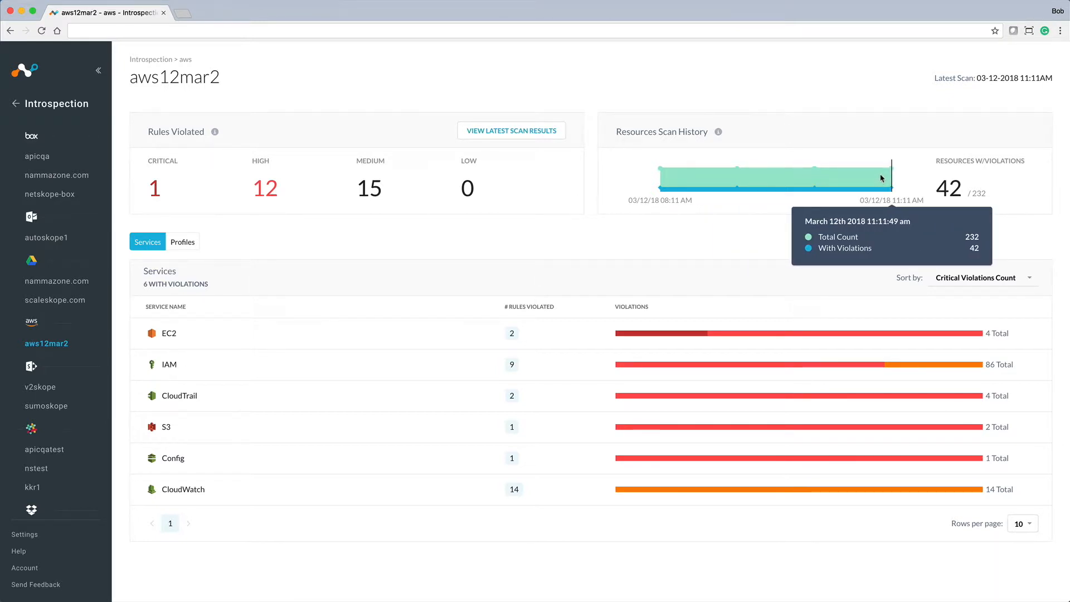
mouse_move(669, 238)
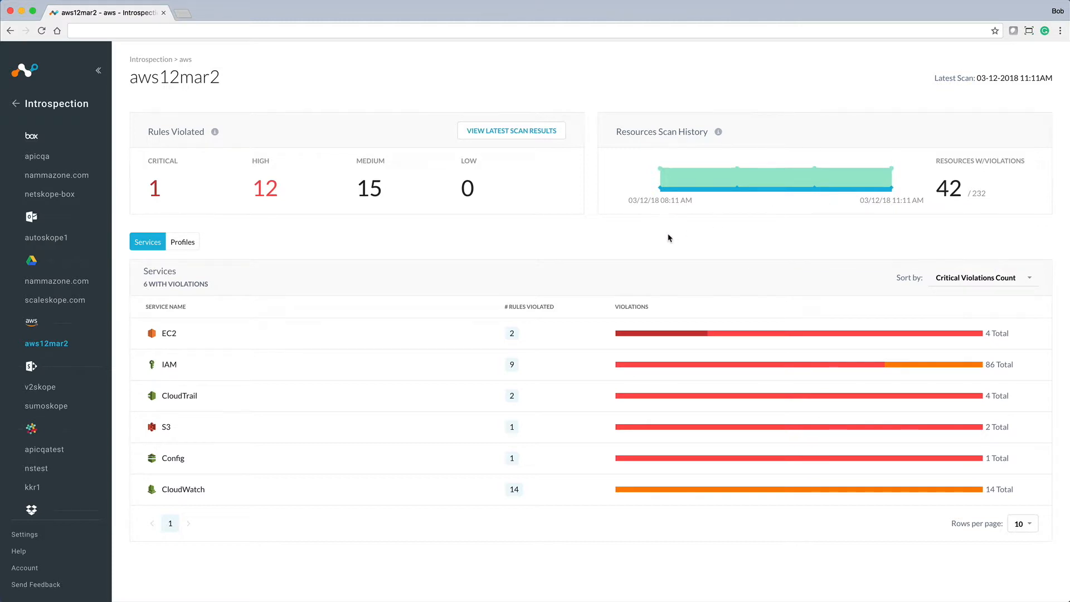
mouse_move(340, 255)
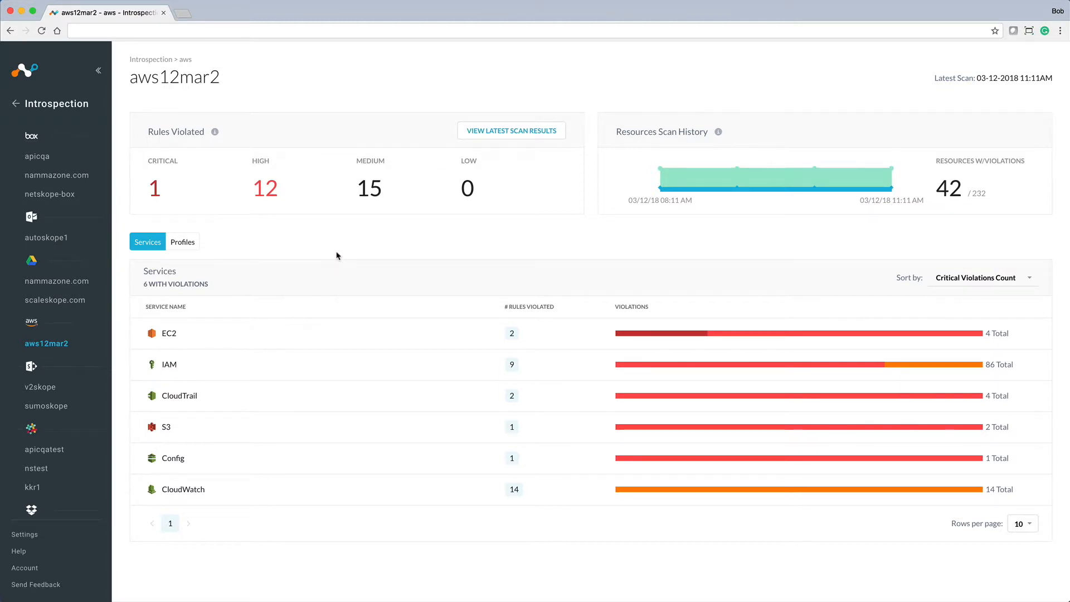
mouse_move(175, 365)
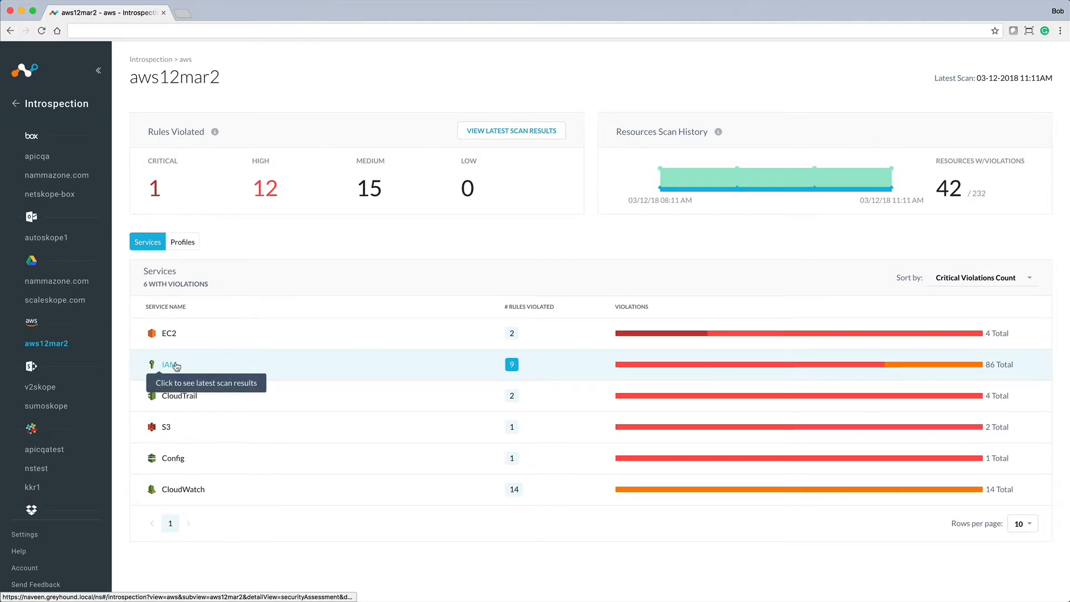
Open the latest aws12mar2 IAM scan results from the Services list
left_click(165, 364)
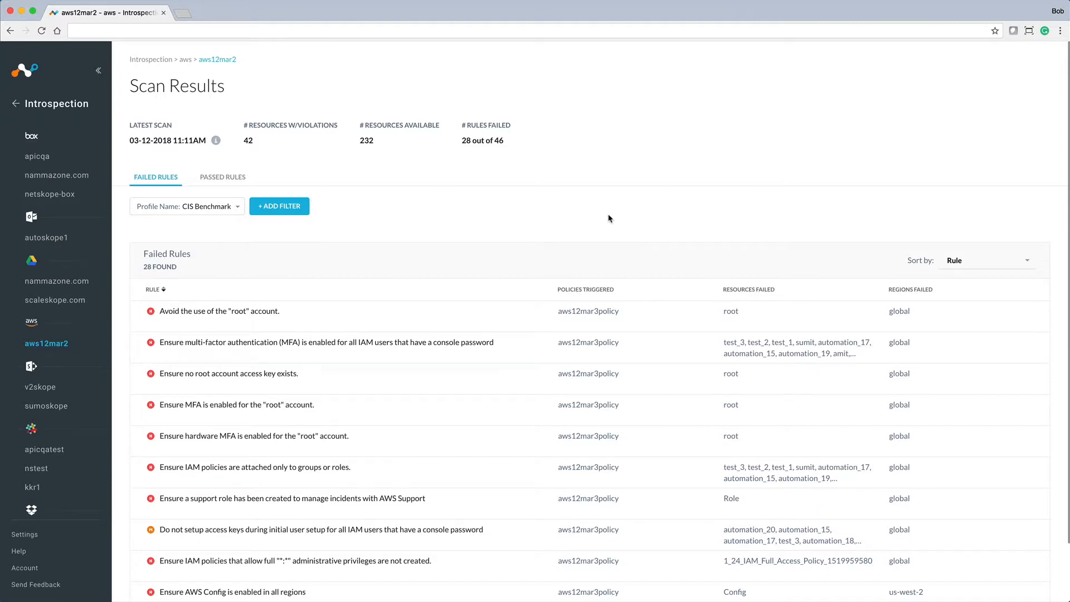
mouse_move(503, 223)
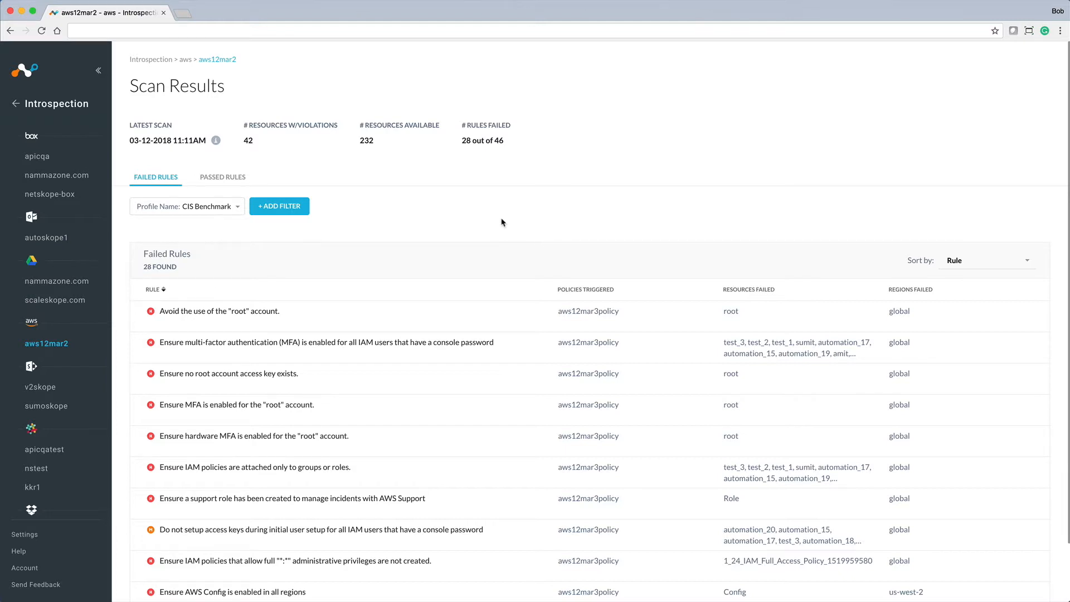
mouse_move(239, 314)
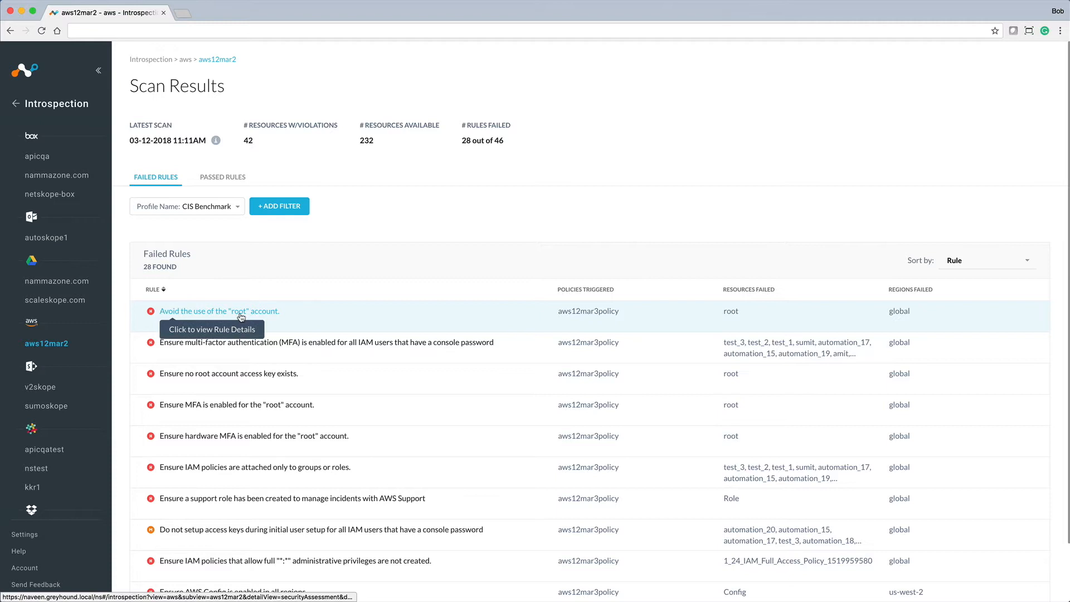
Open the Rule Details for the failed rule 'Avoid the use of the "root" account.'
left_click(219, 311)
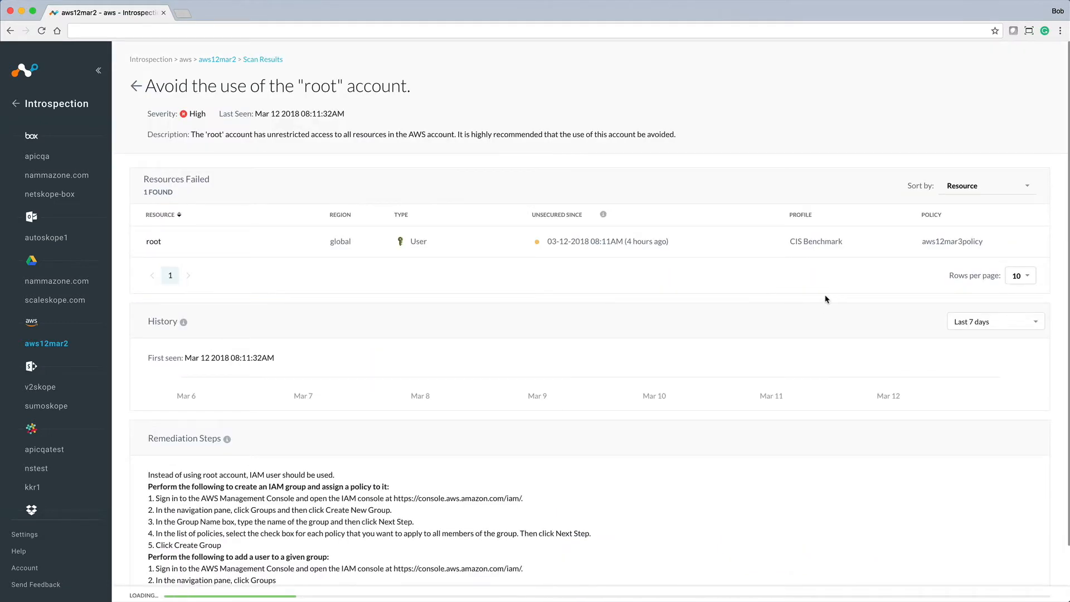